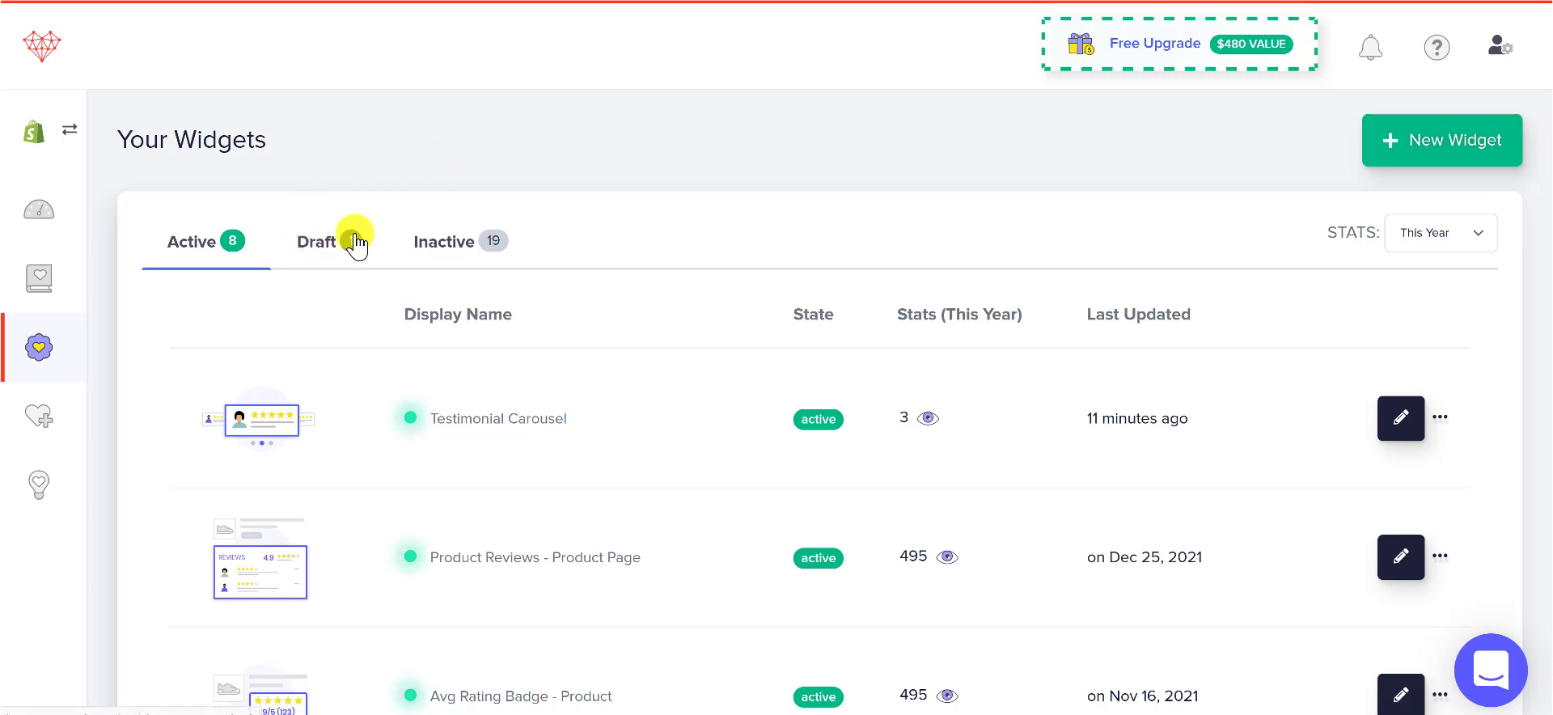
Switch the widget list from Active to Draft, showing Customer Photos & Videos on Product Page
click(316, 242)
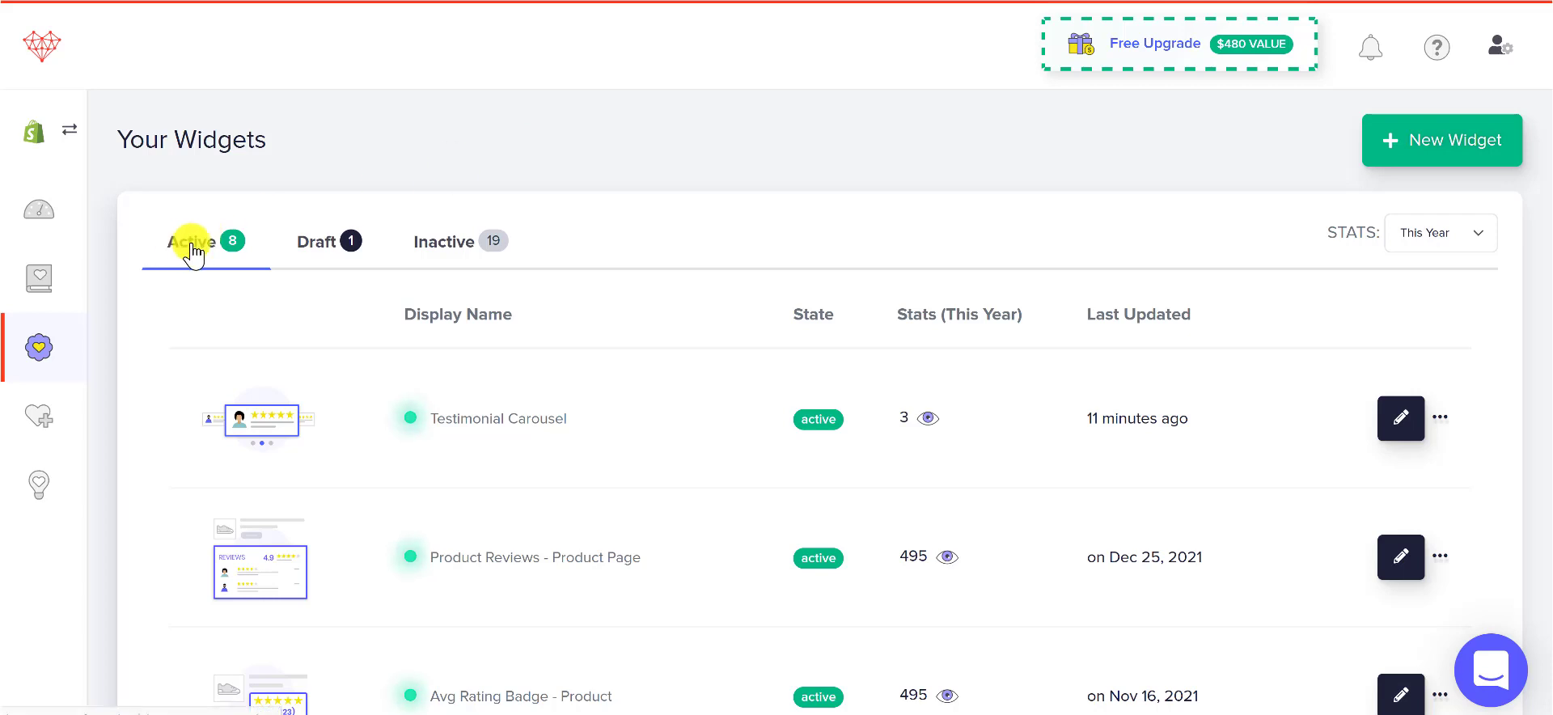
mouse_move(339, 244)
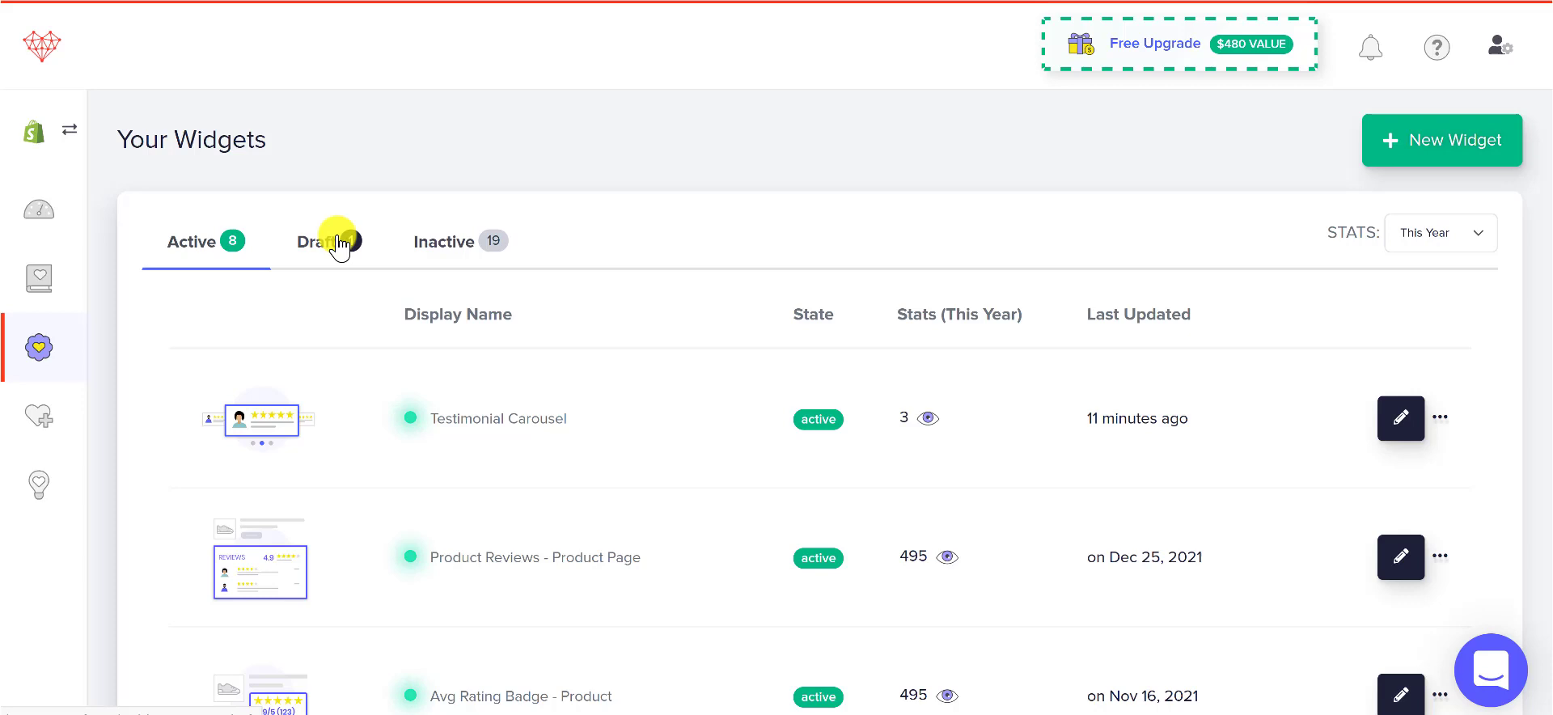
click(327, 242)
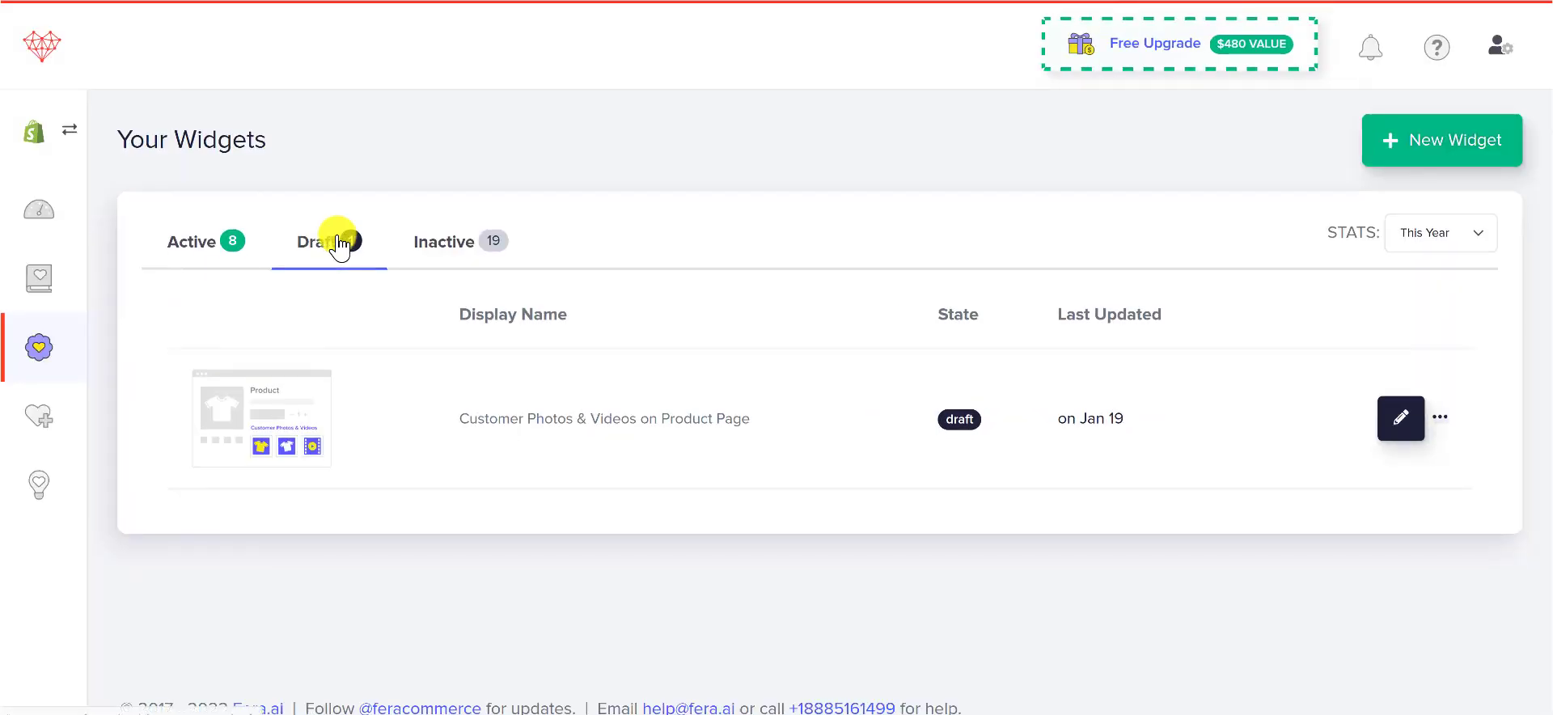
click(327, 242)
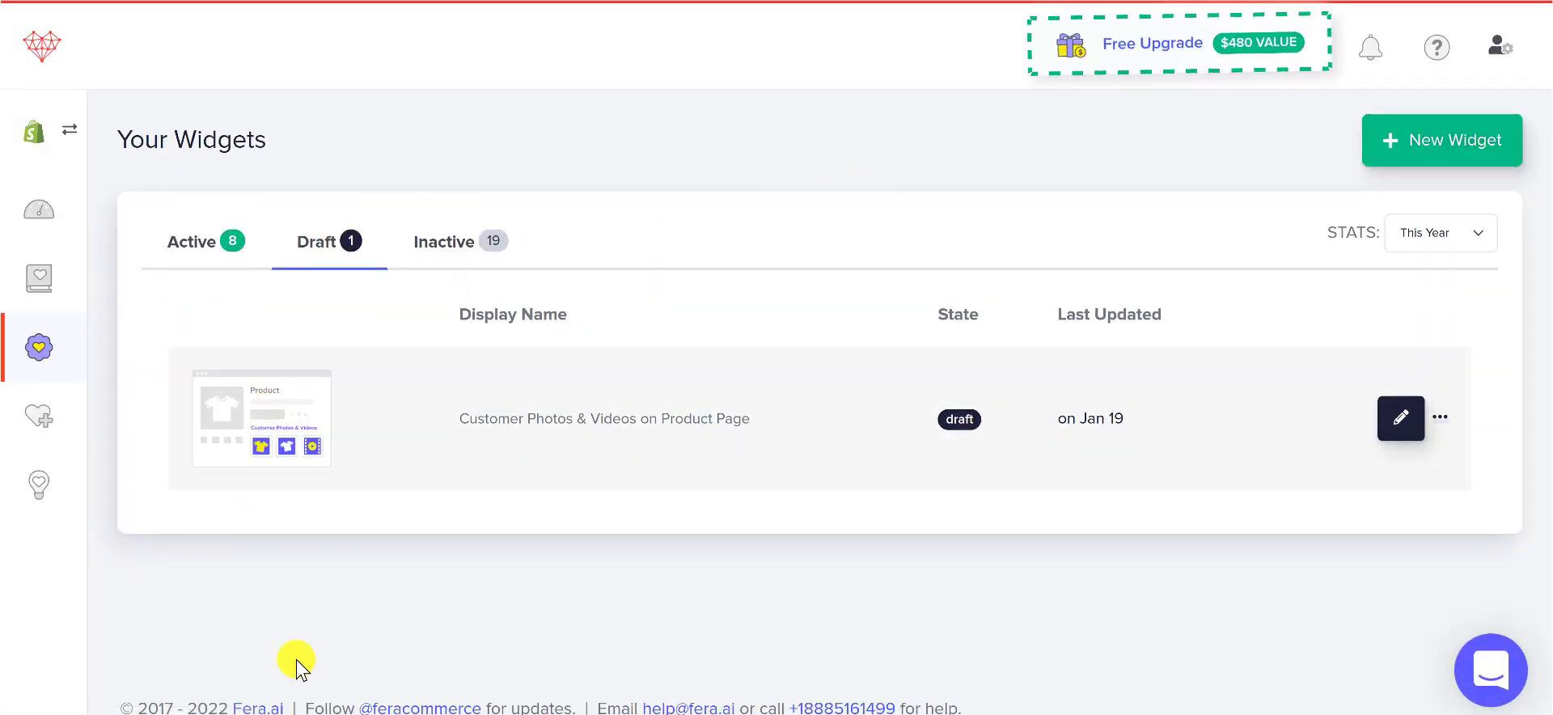
mouse_move(602, 418)
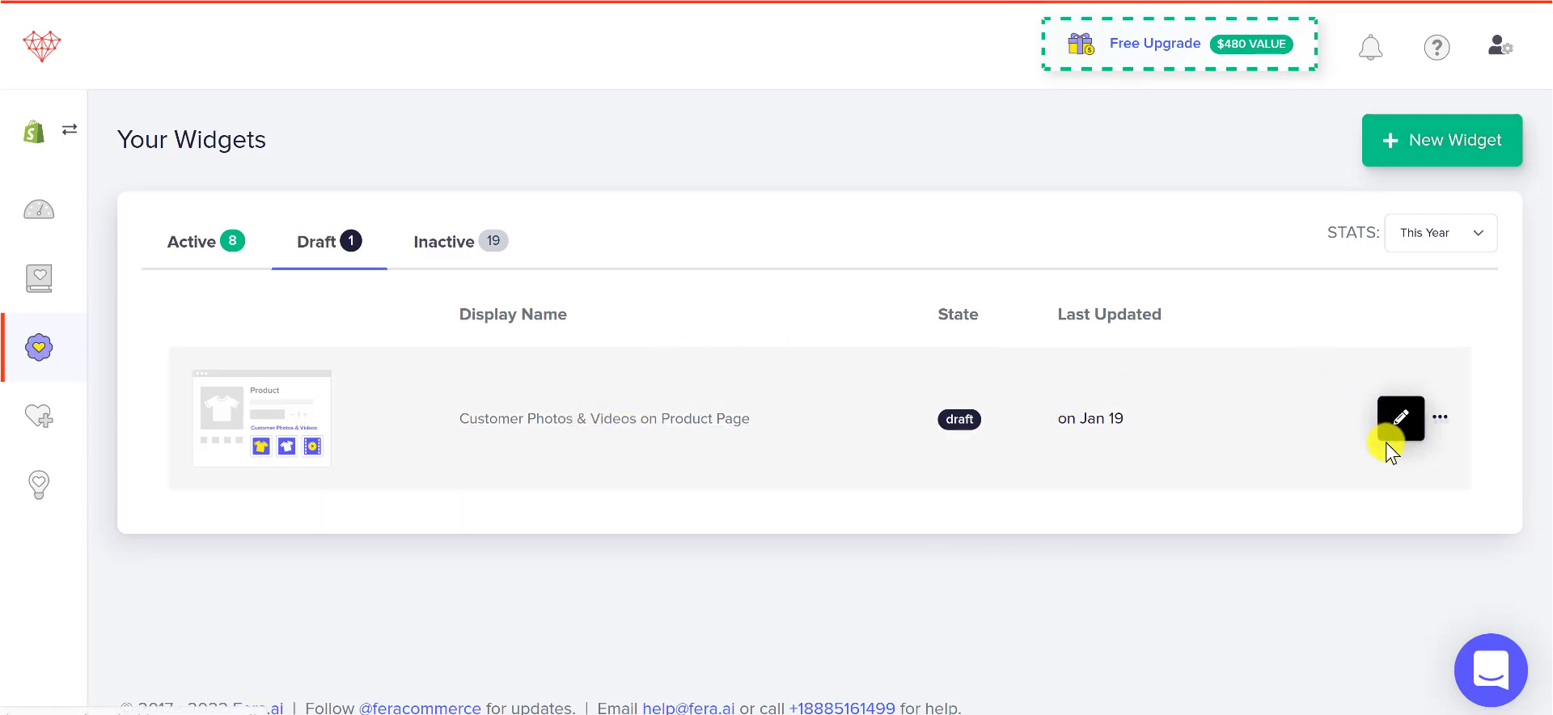
Edit the Customer Photos & Videos draft and view its Launch Now and Launch Later options
click(1399, 416)
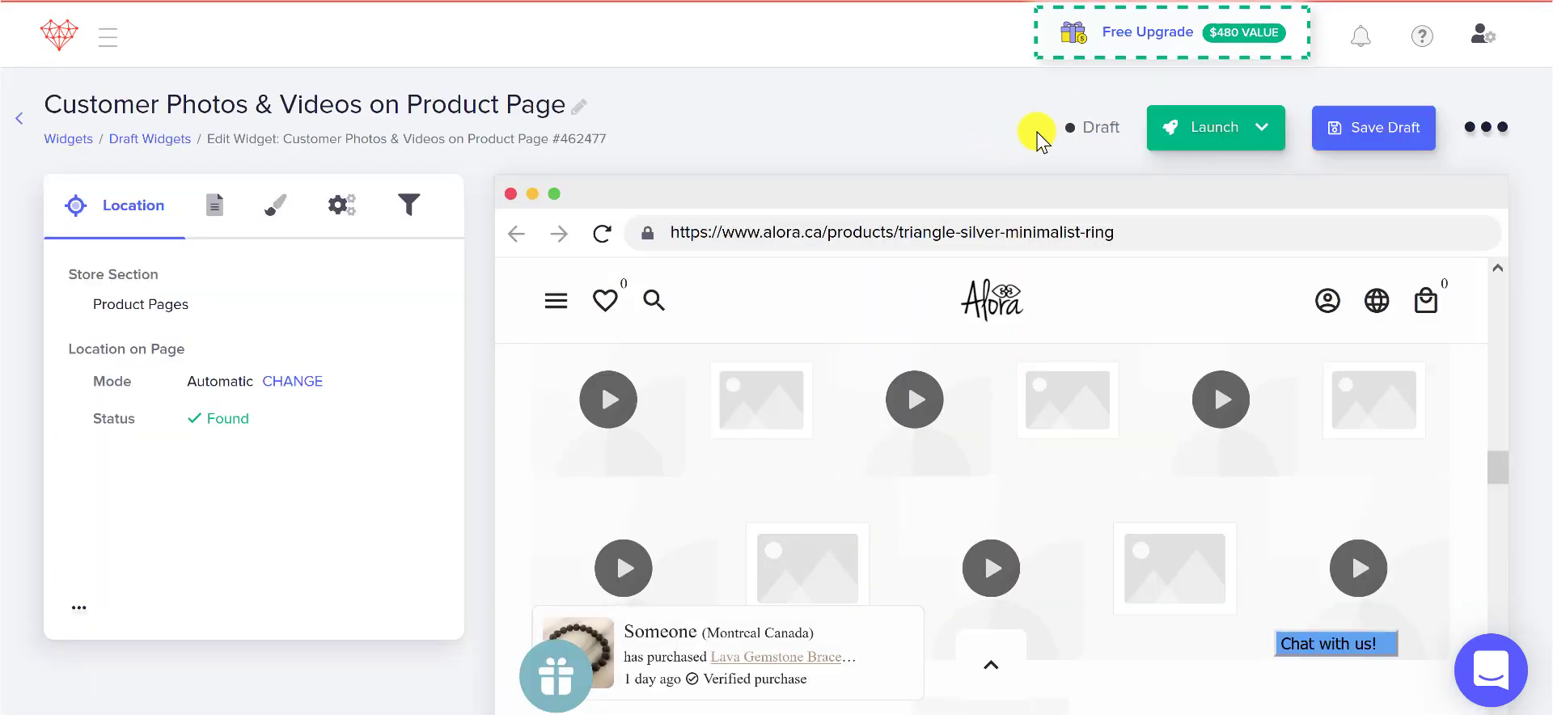
mouse_move(948, 133)
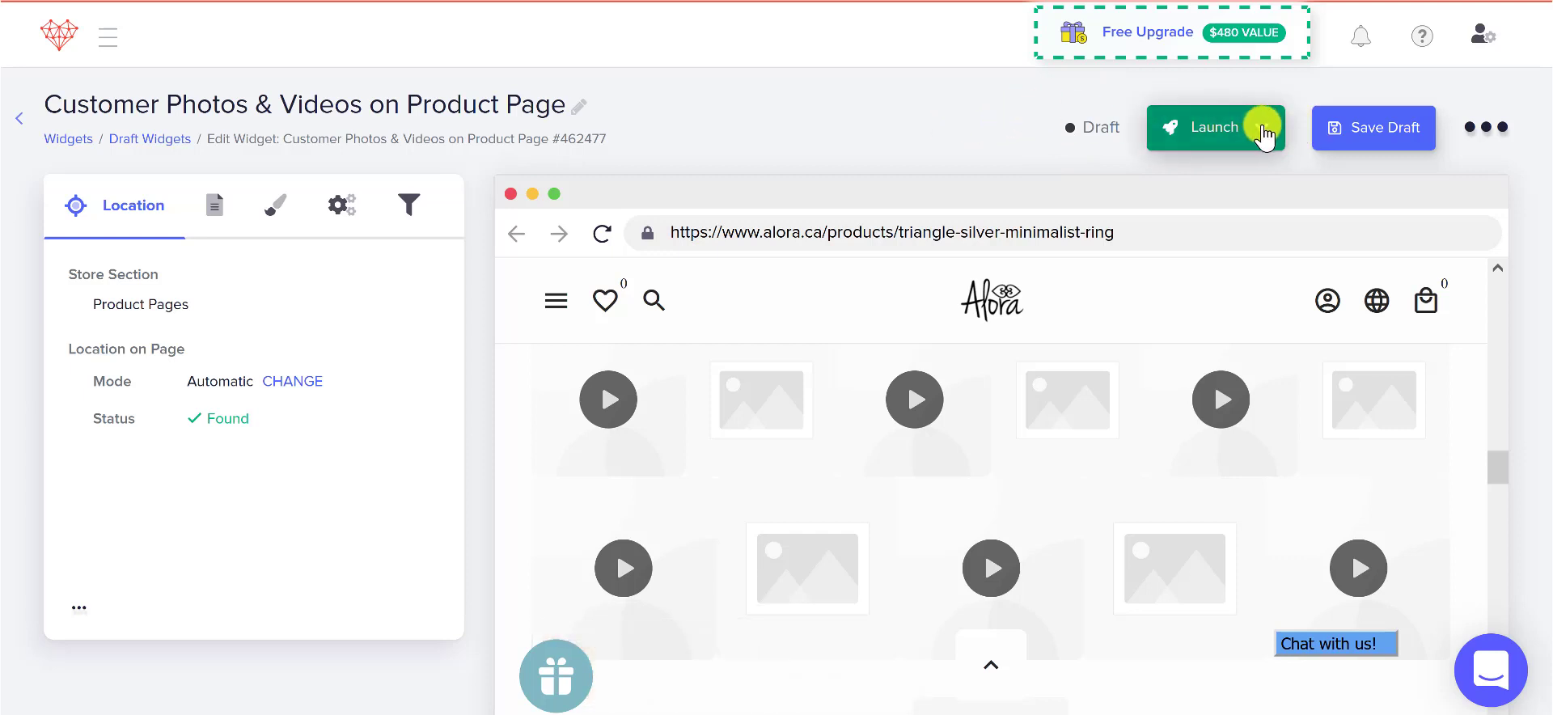
click(1215, 127)
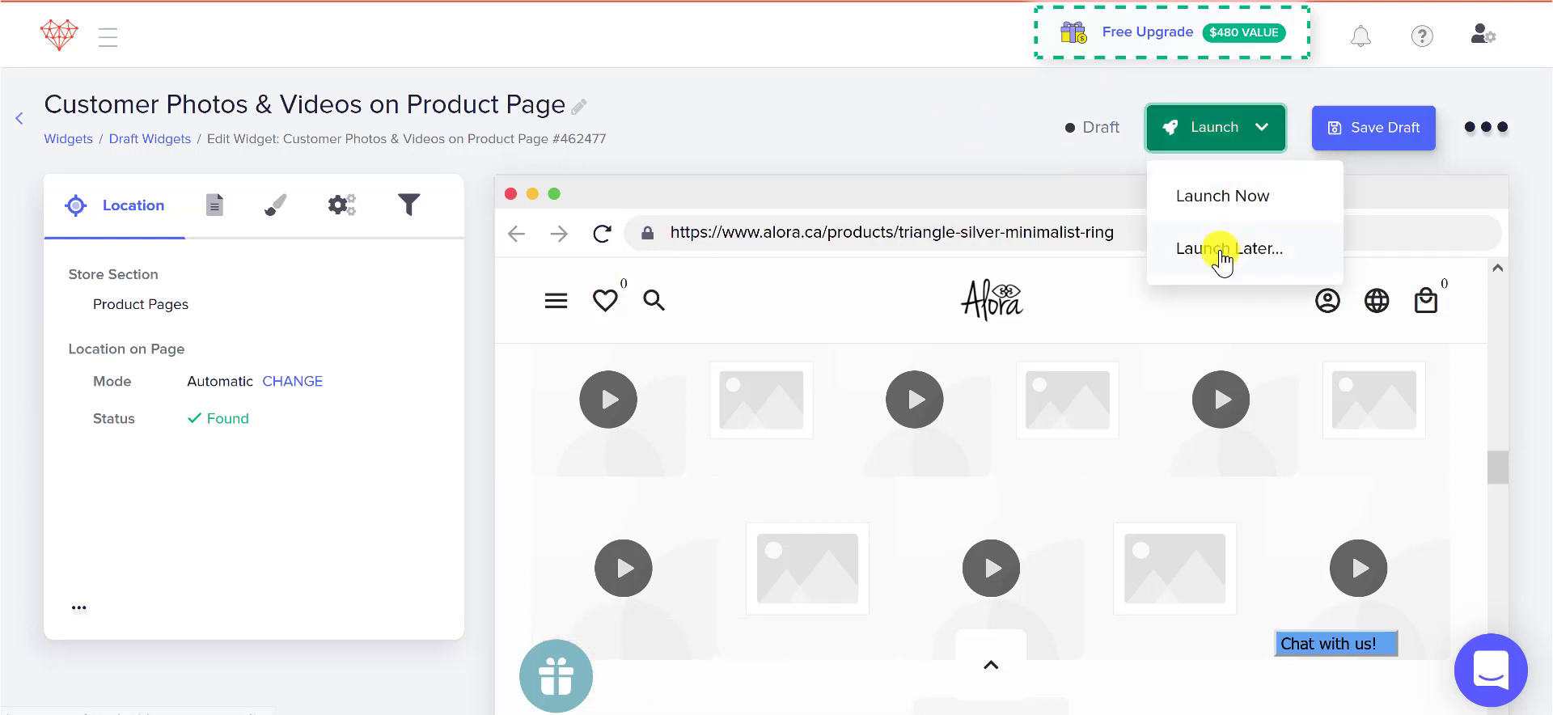
mouse_move(1214, 203)
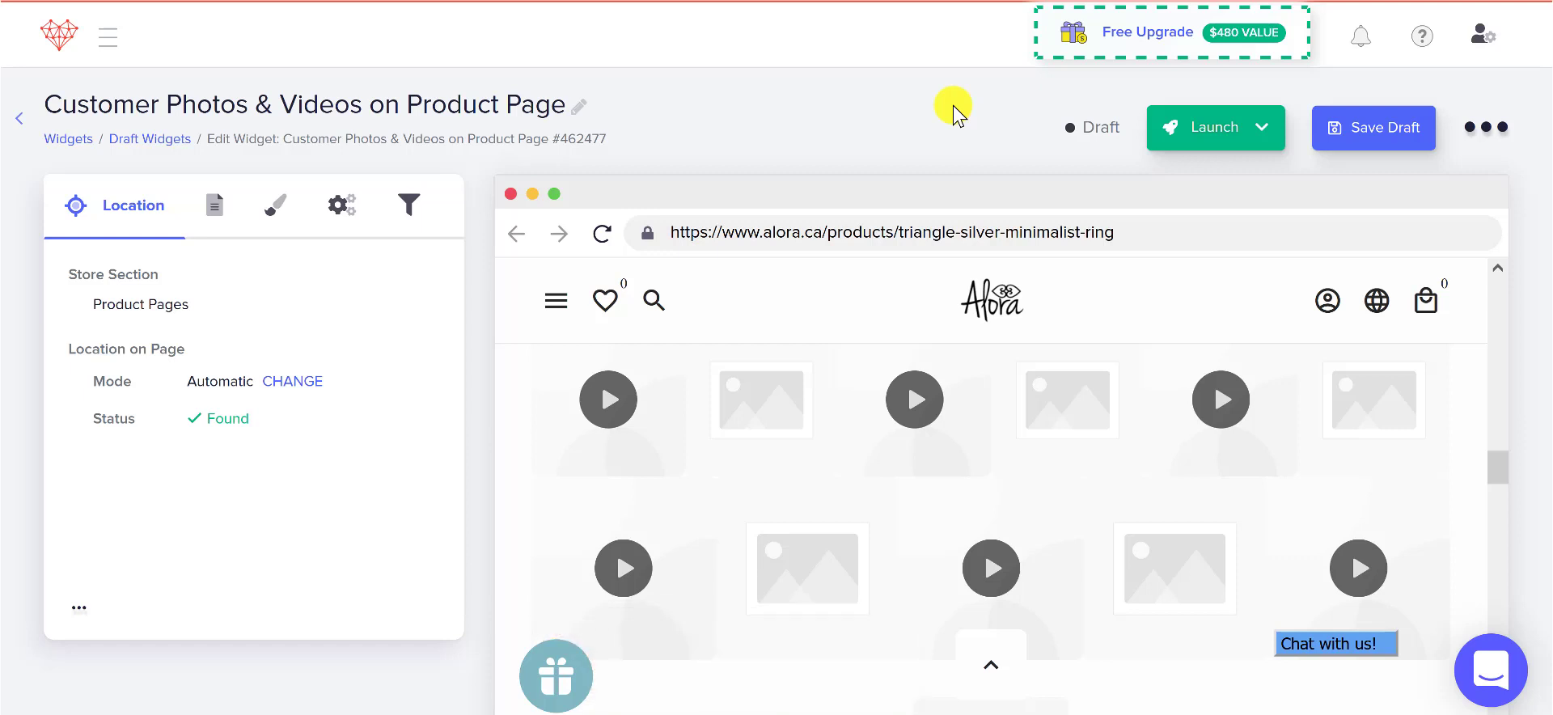
mouse_move(931, 114)
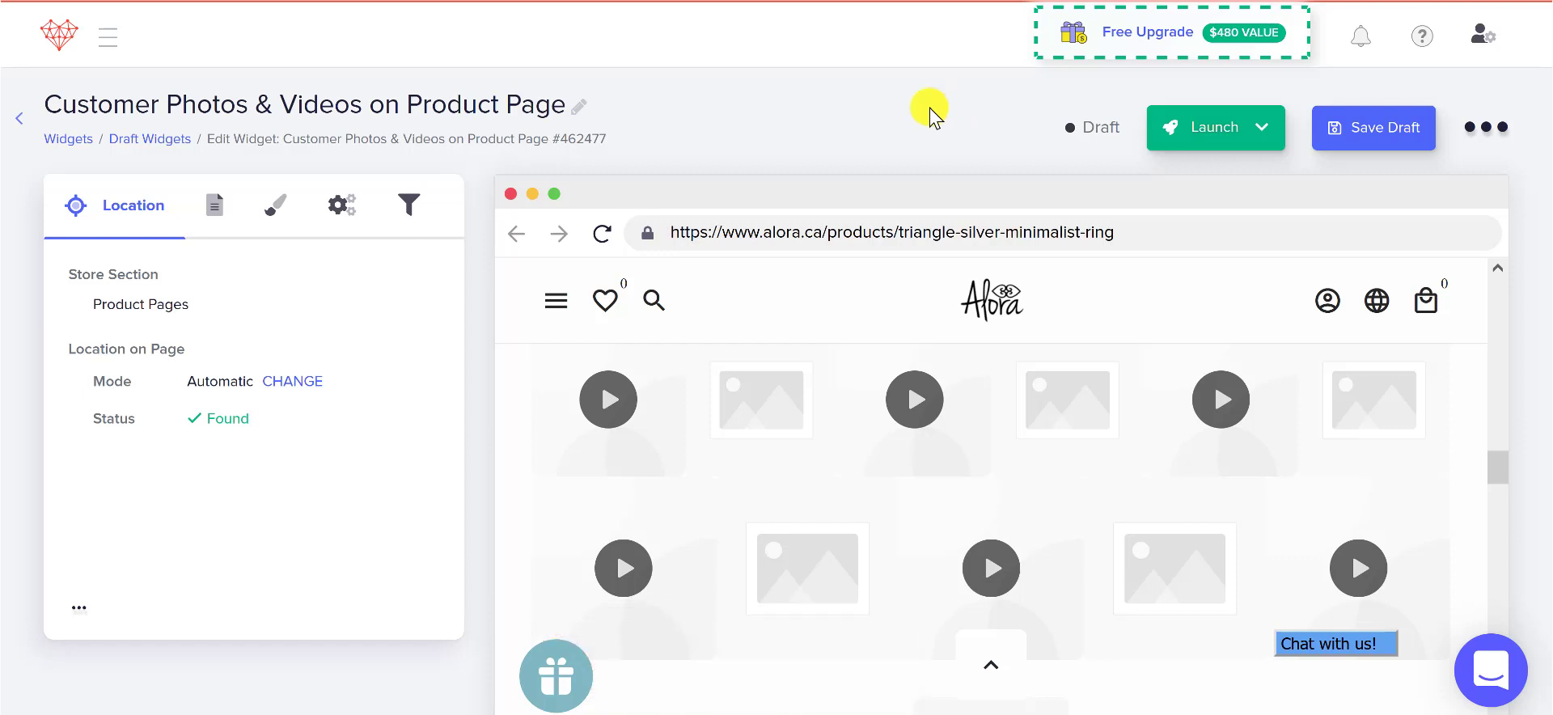
mouse_move(215, 204)
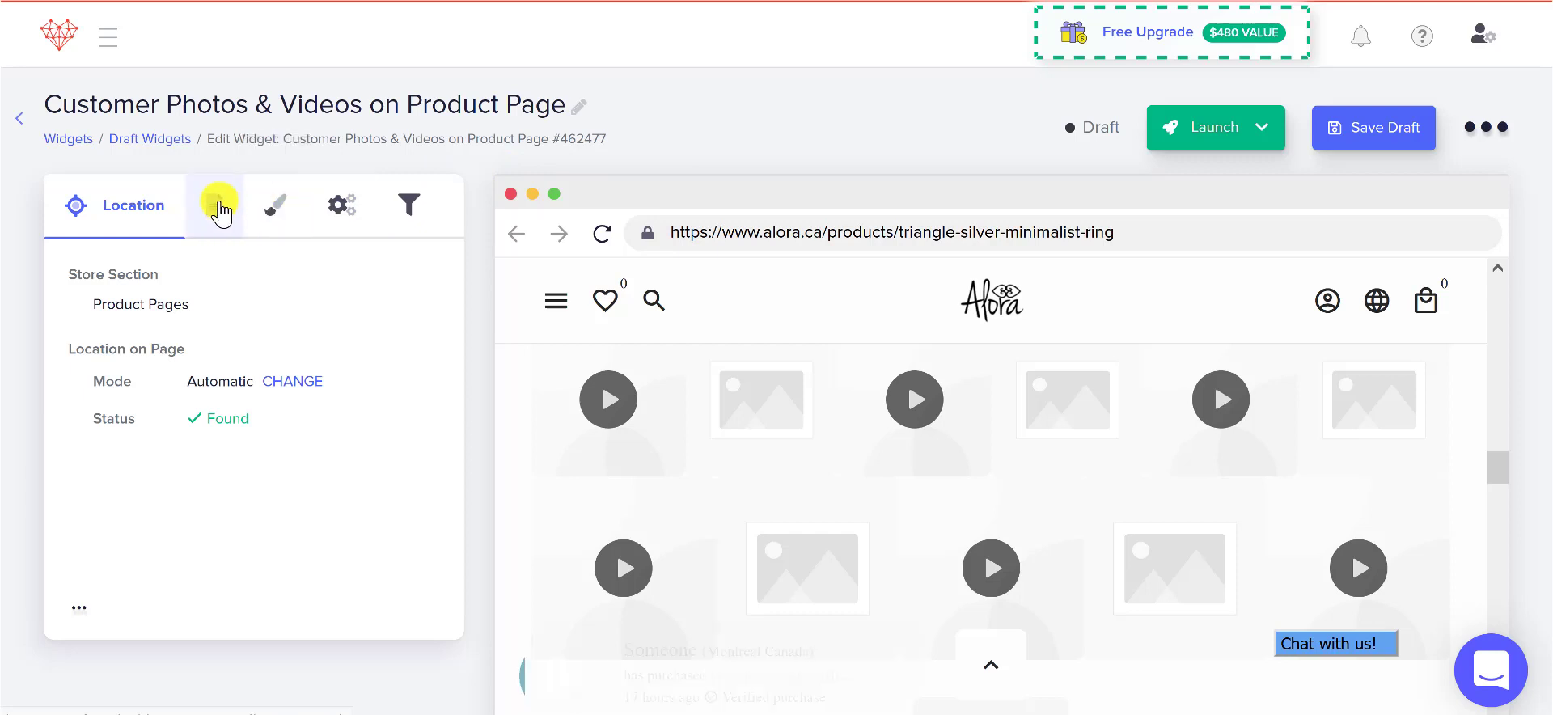
mouse_move(216, 204)
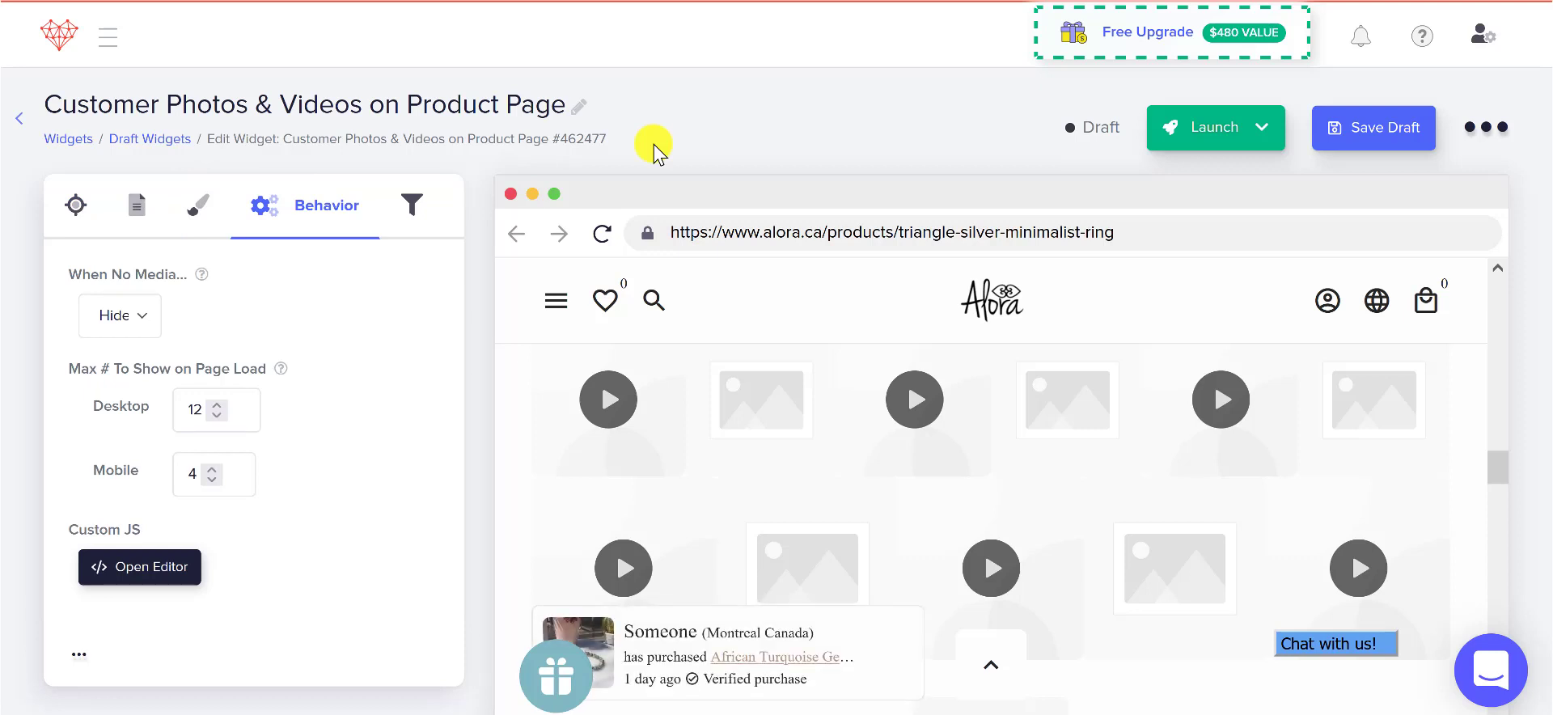
mouse_move(330, 181)
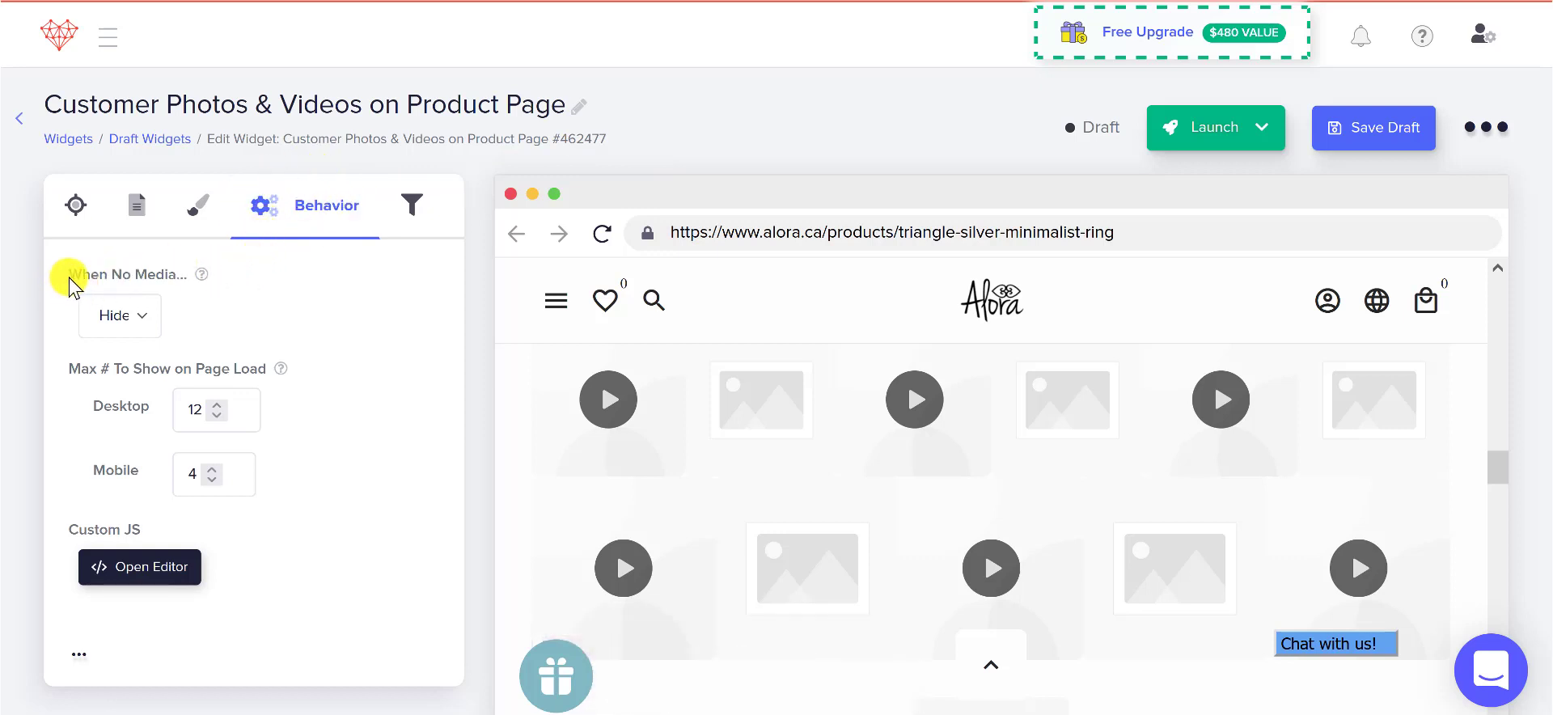
mouse_move(168, 286)
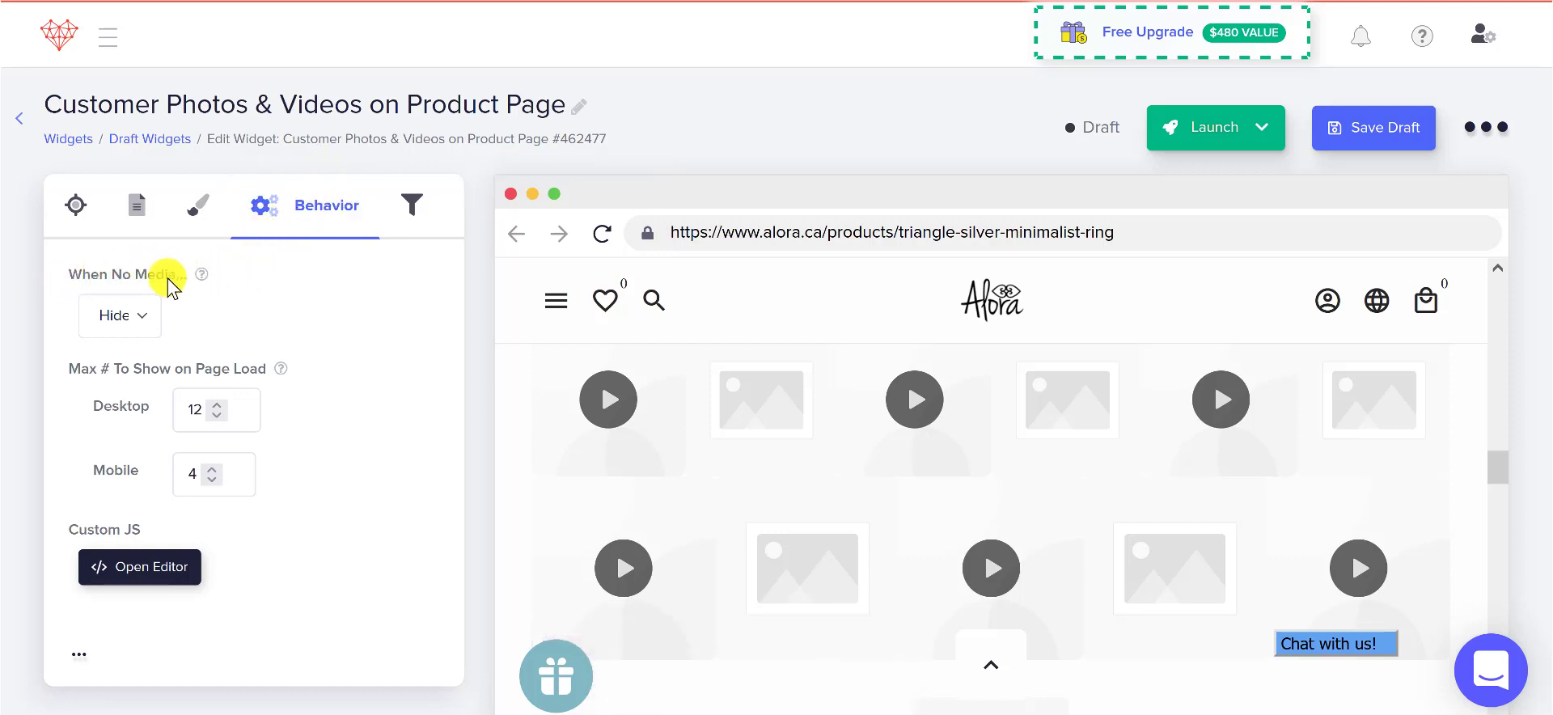
Change the When No Media setting from Hide to Still Show
click(119, 316)
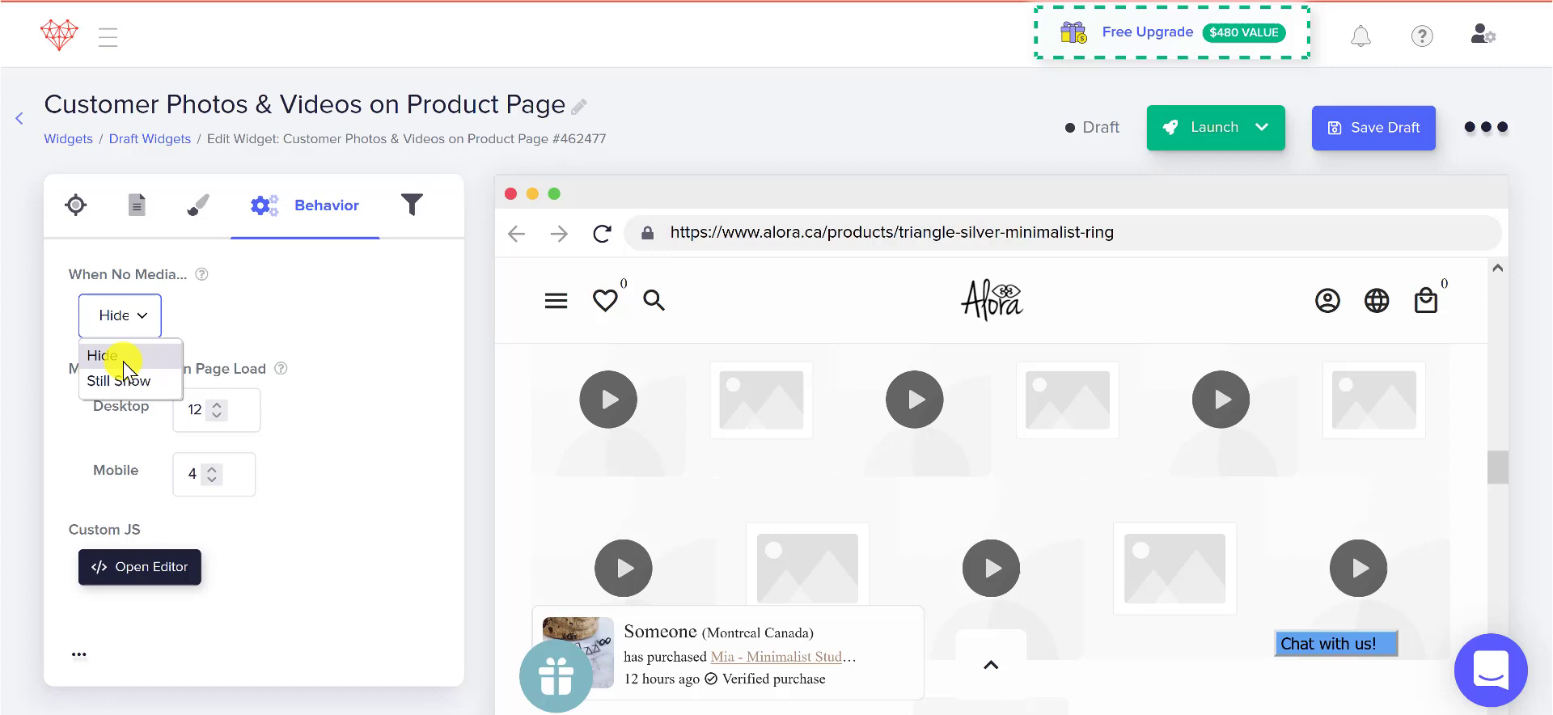
click(119, 380)
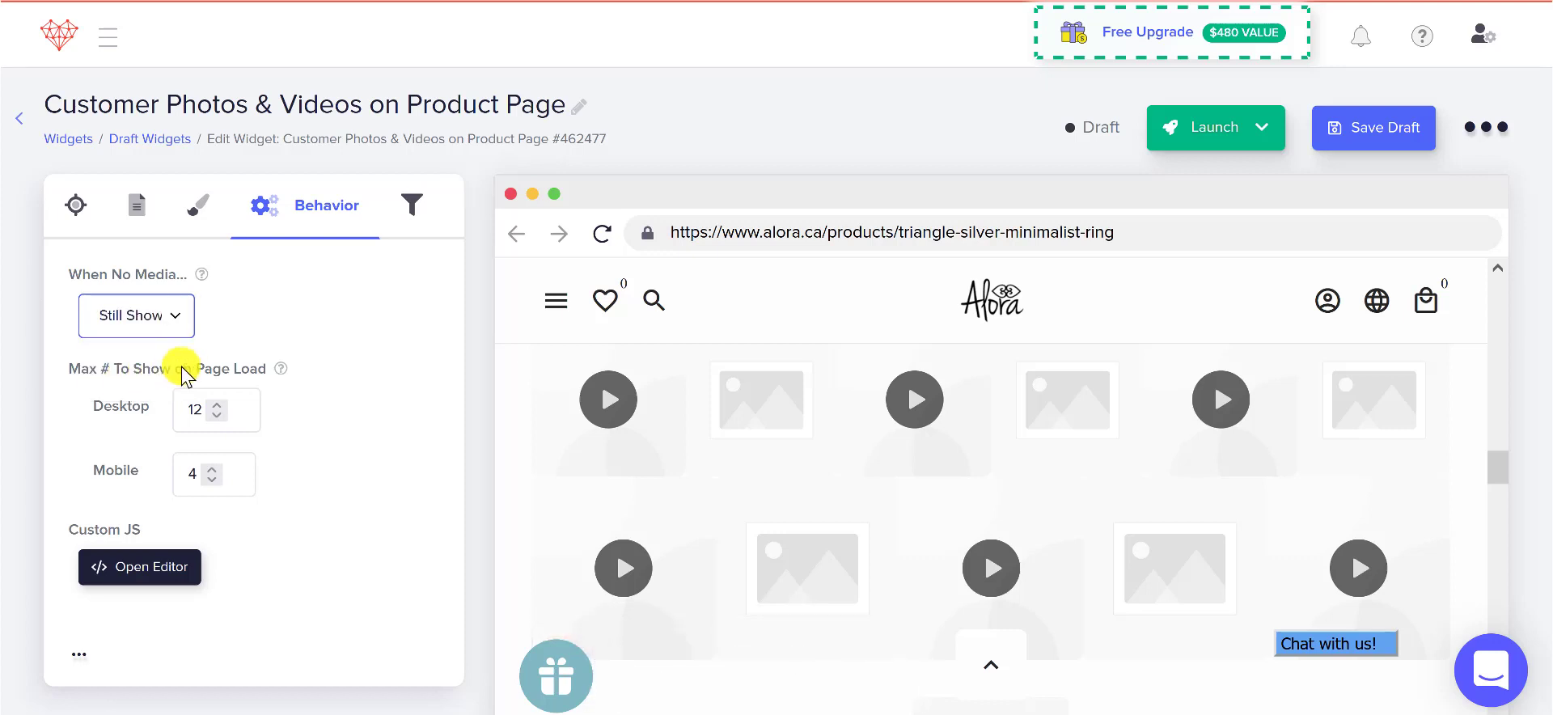
mouse_move(260, 313)
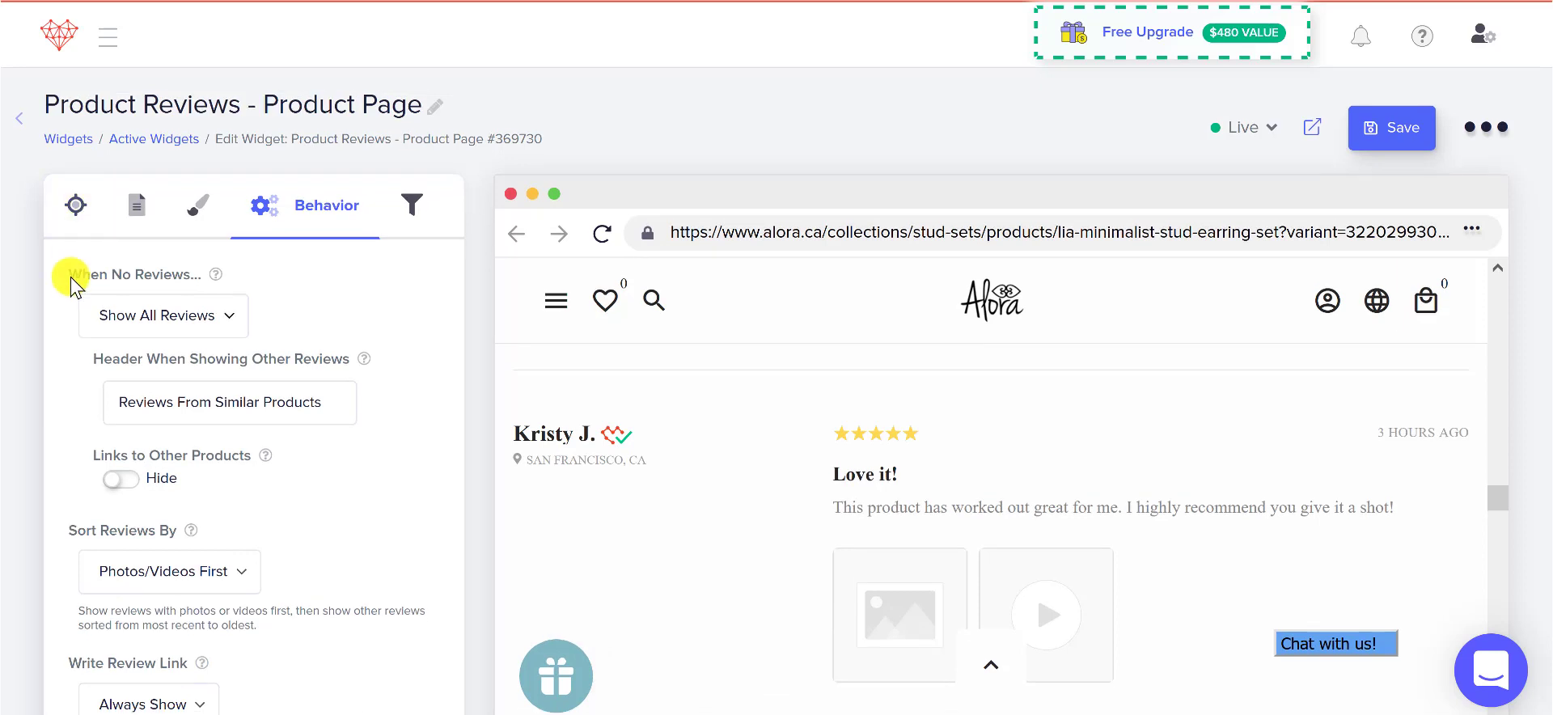
mouse_move(213, 275)
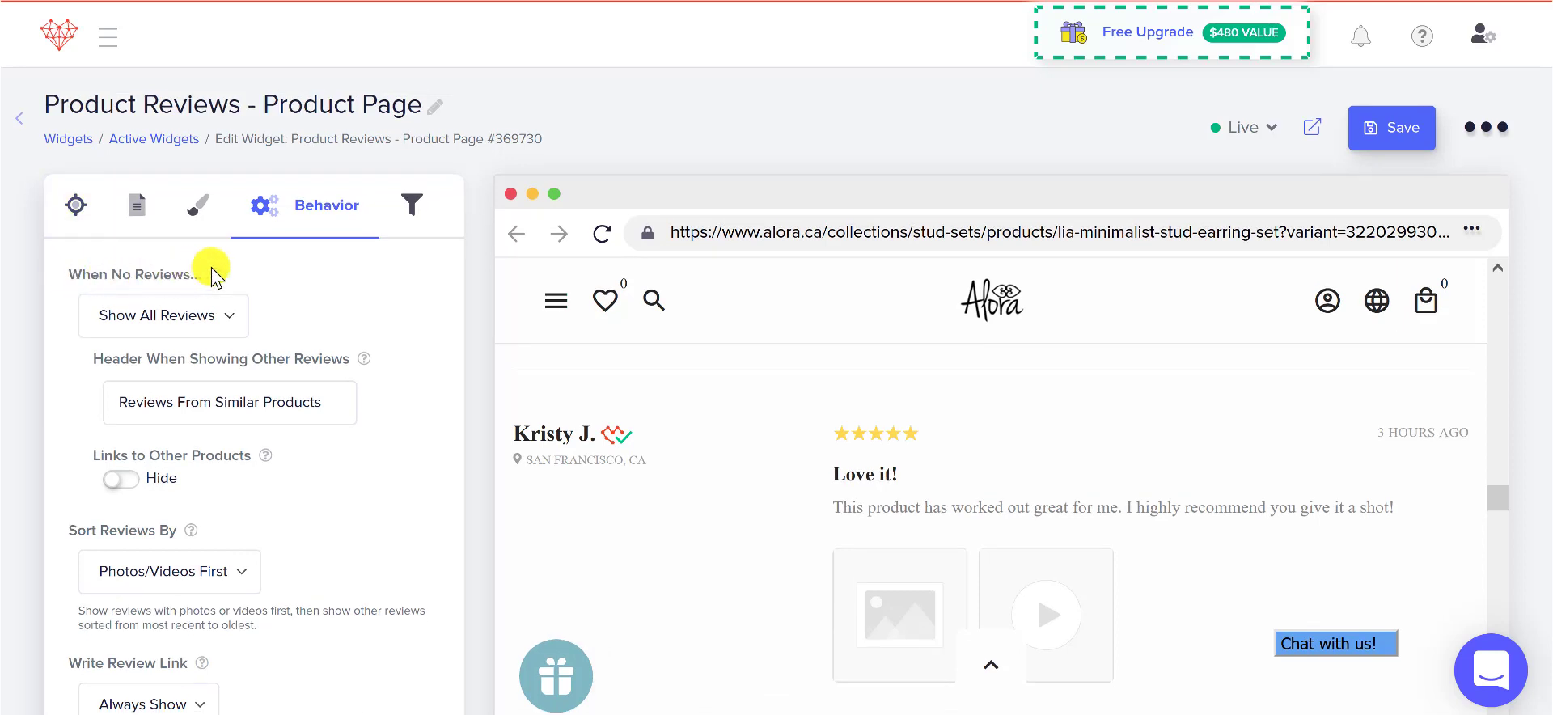
mouse_move(223, 278)
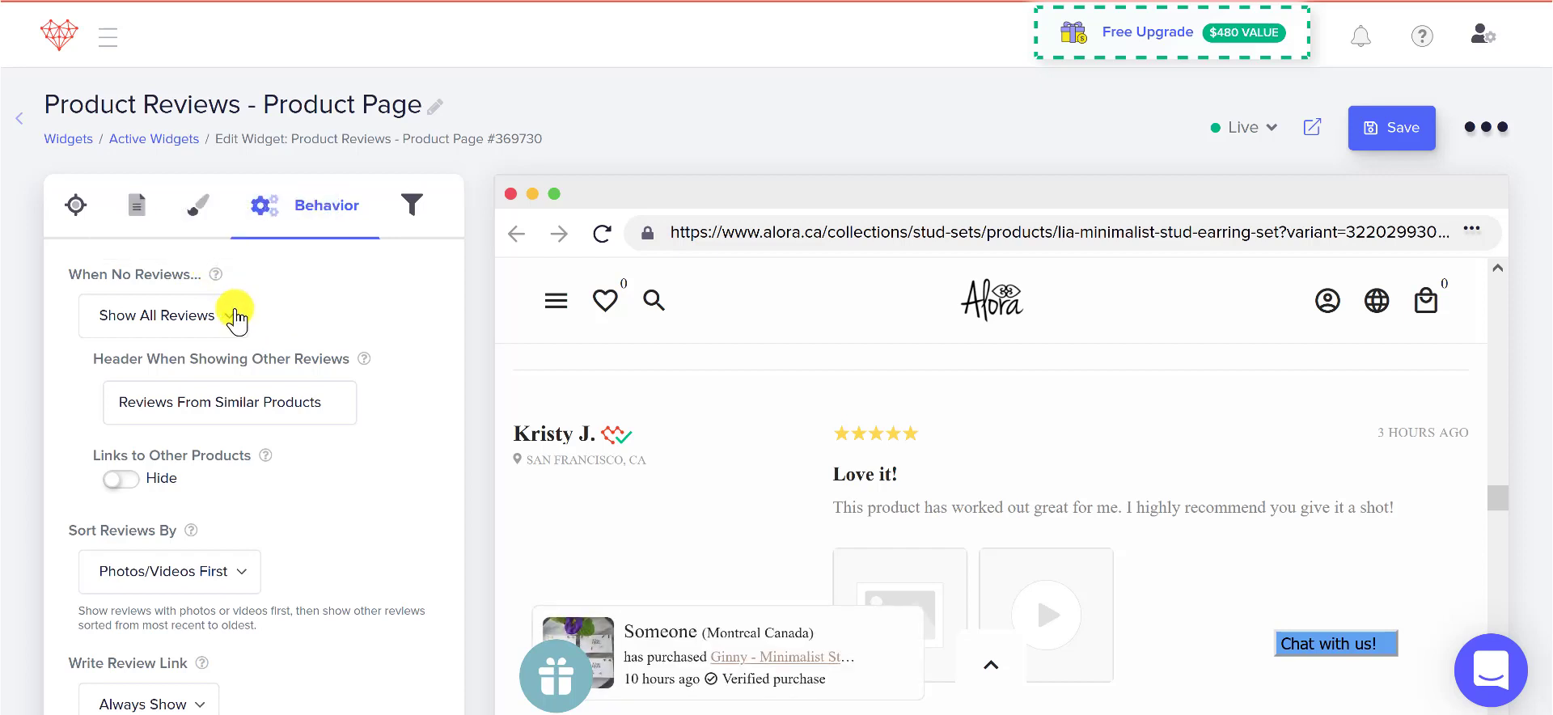
View the When No Reviews options, then close them leaving Show All Reviews selected
click(164, 315)
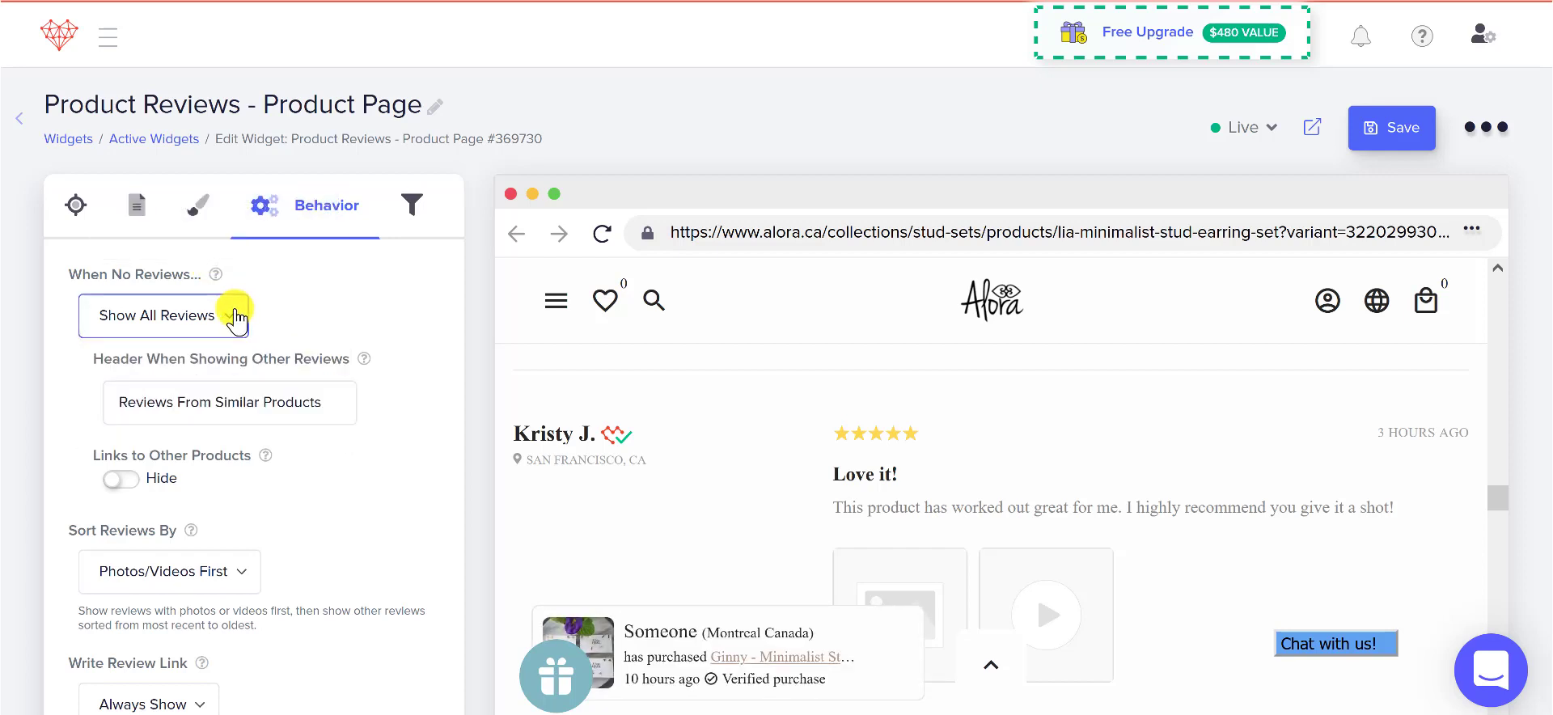
click(163, 314)
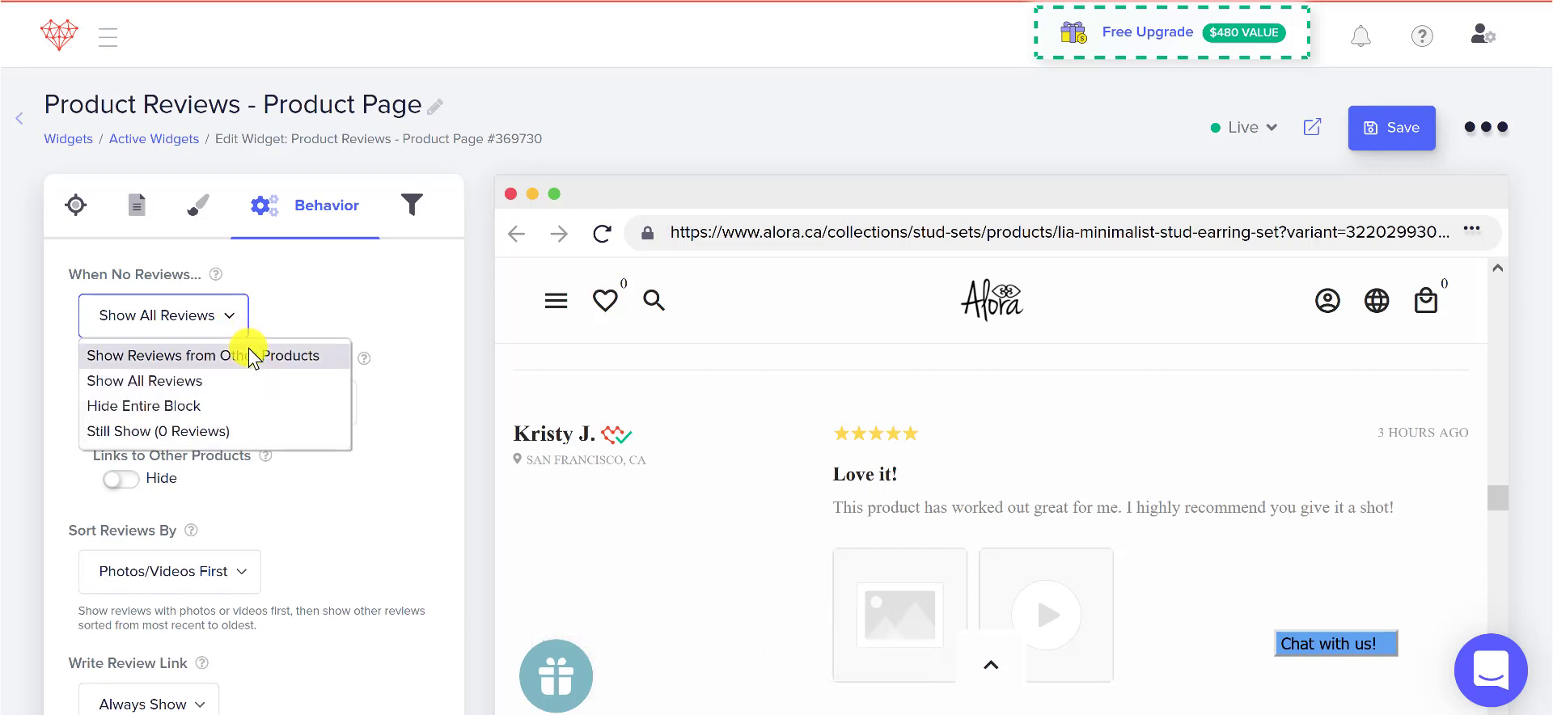
mouse_move(220, 405)
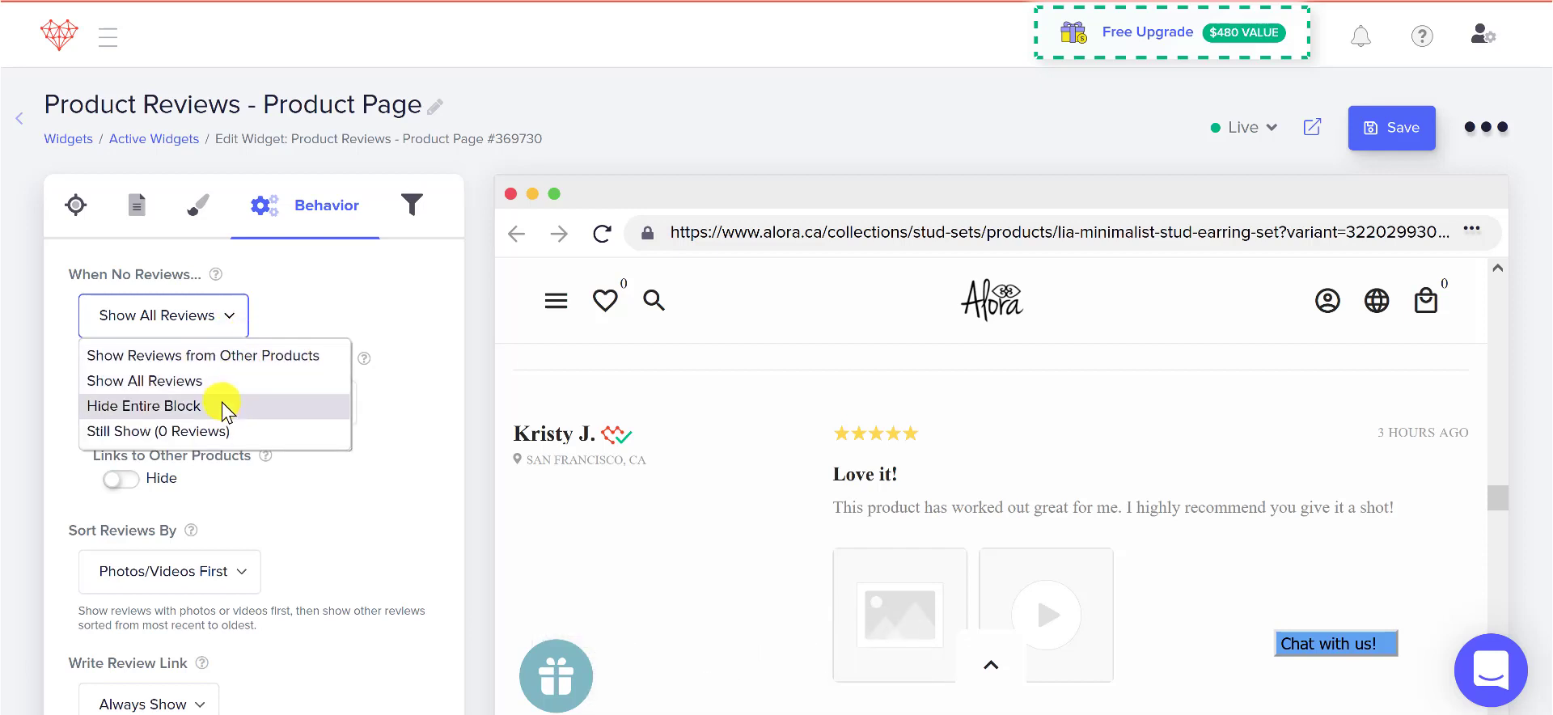
mouse_move(220, 436)
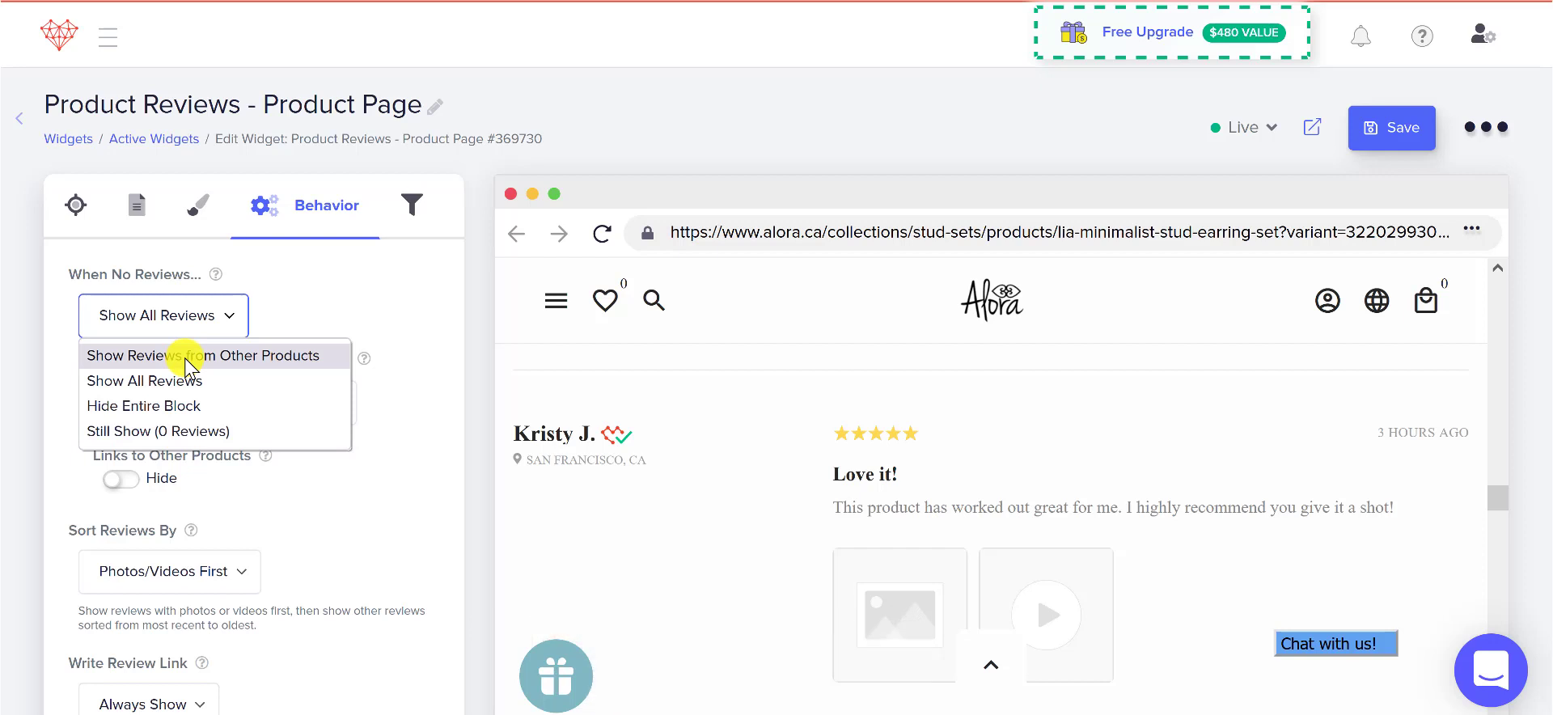
mouse_move(466, 306)
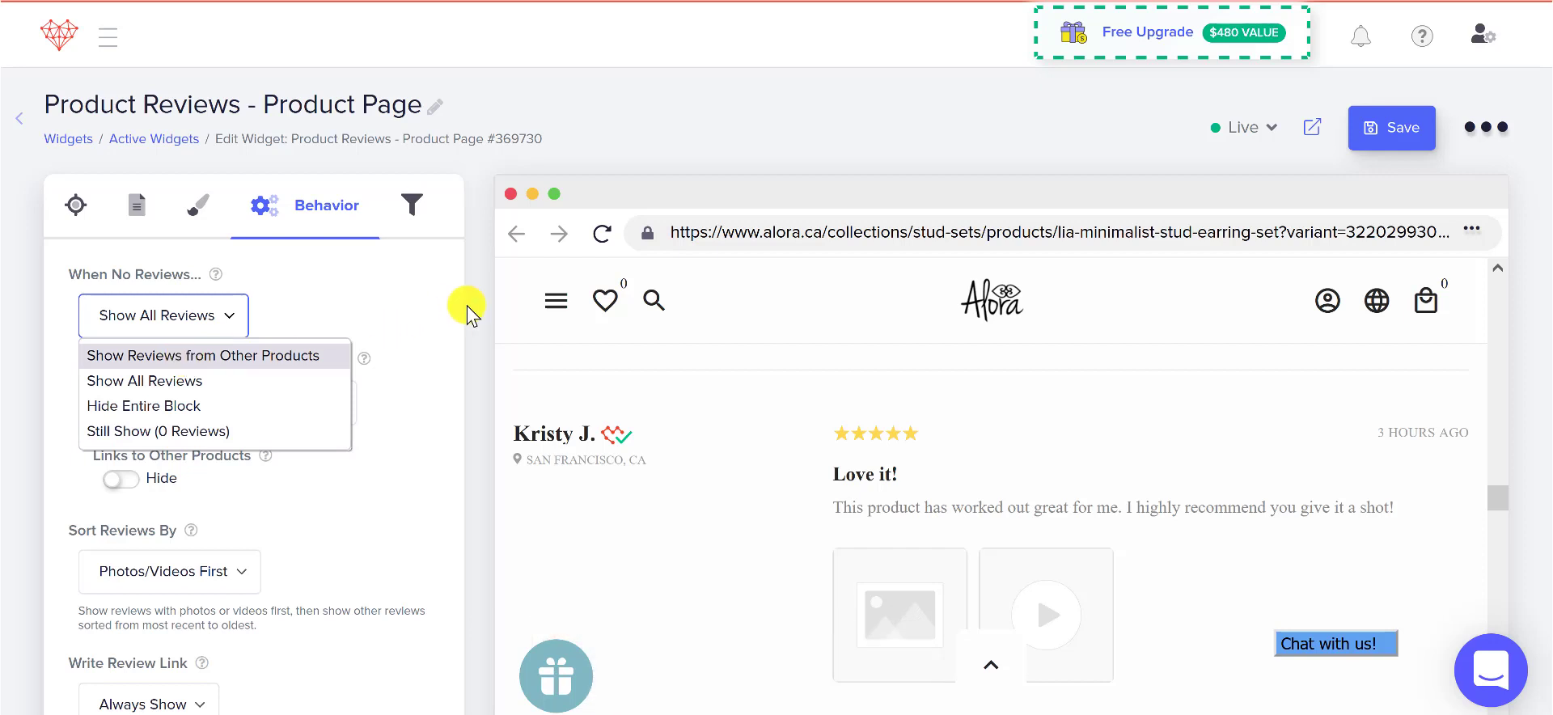
click(199, 355)
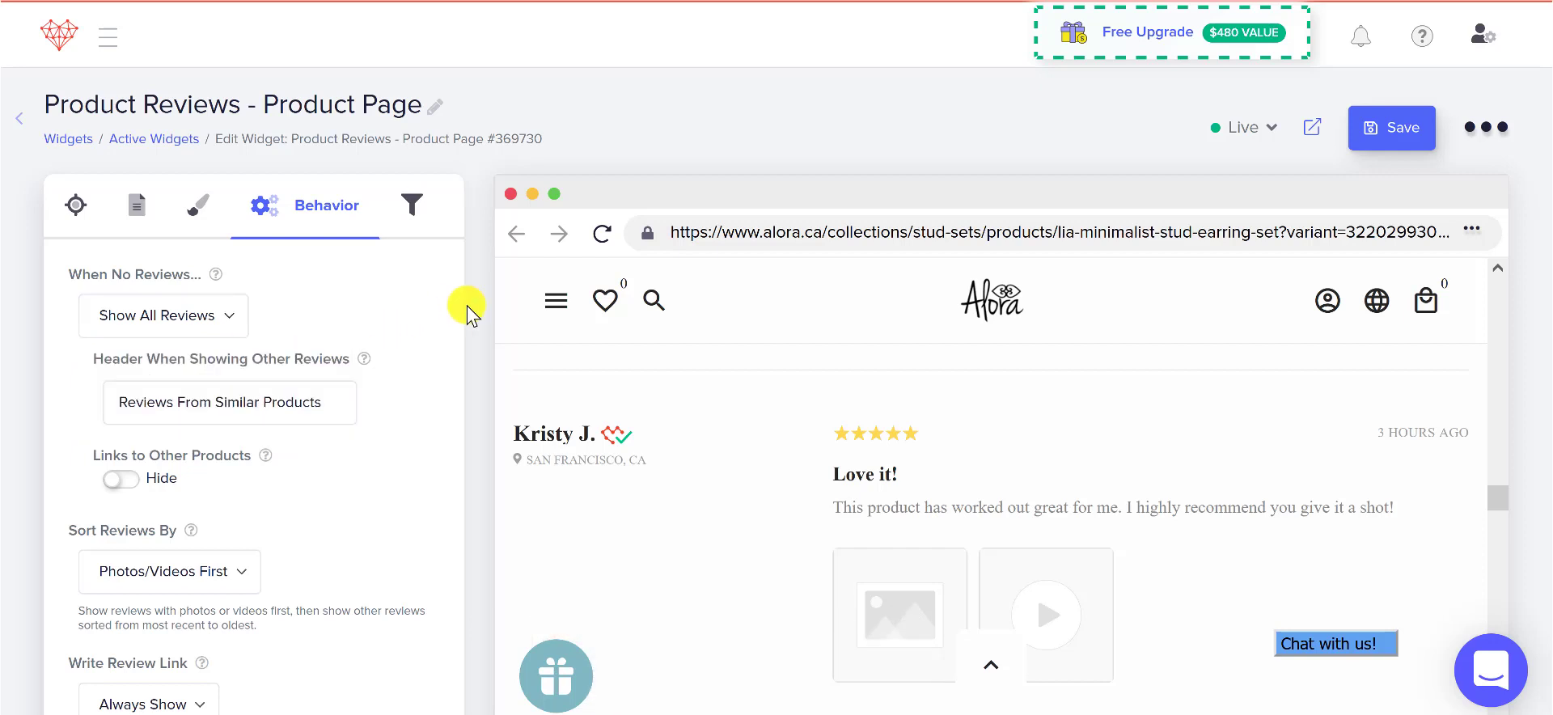